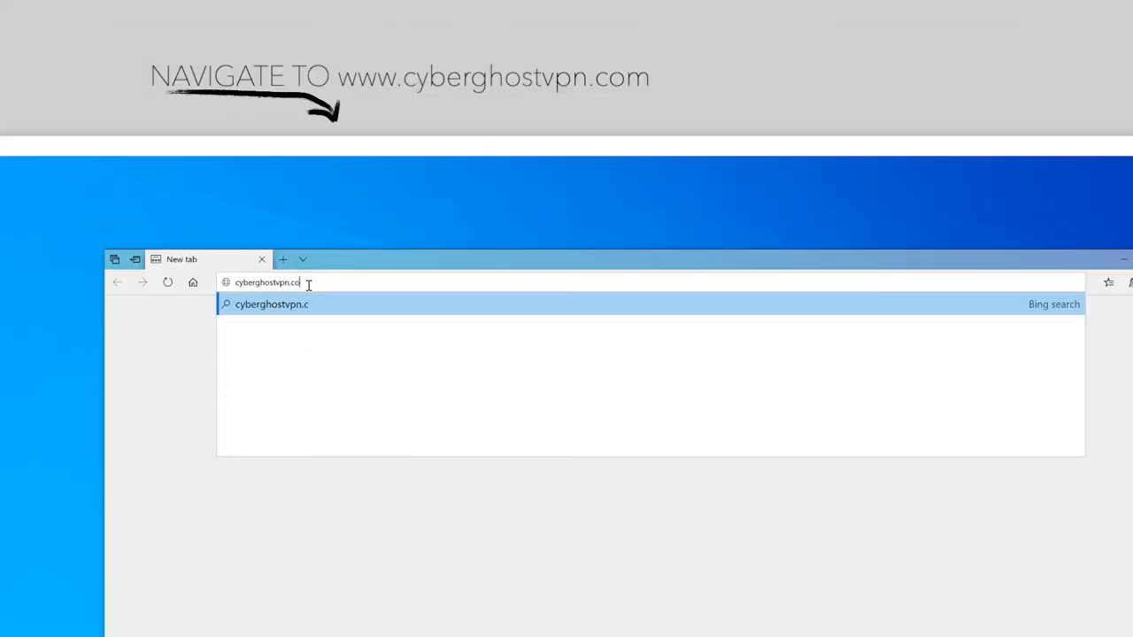
# Go to cyberghostvpn.com, log into the account and answer the save-password prompt
pyautogui.press('Enter')
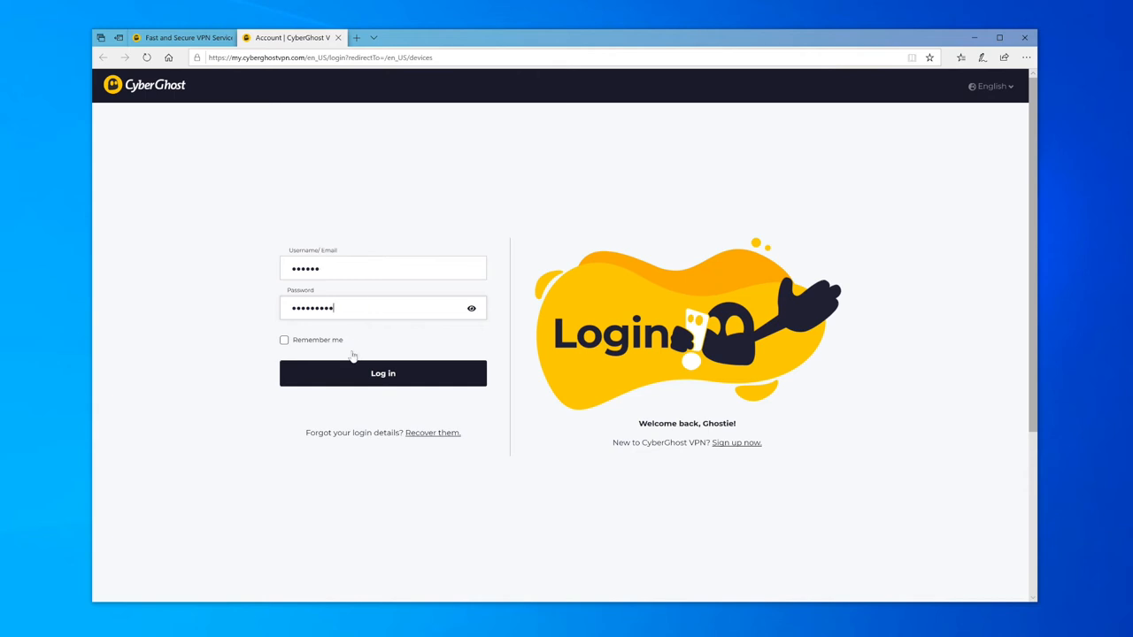
pyautogui.click(382, 372)
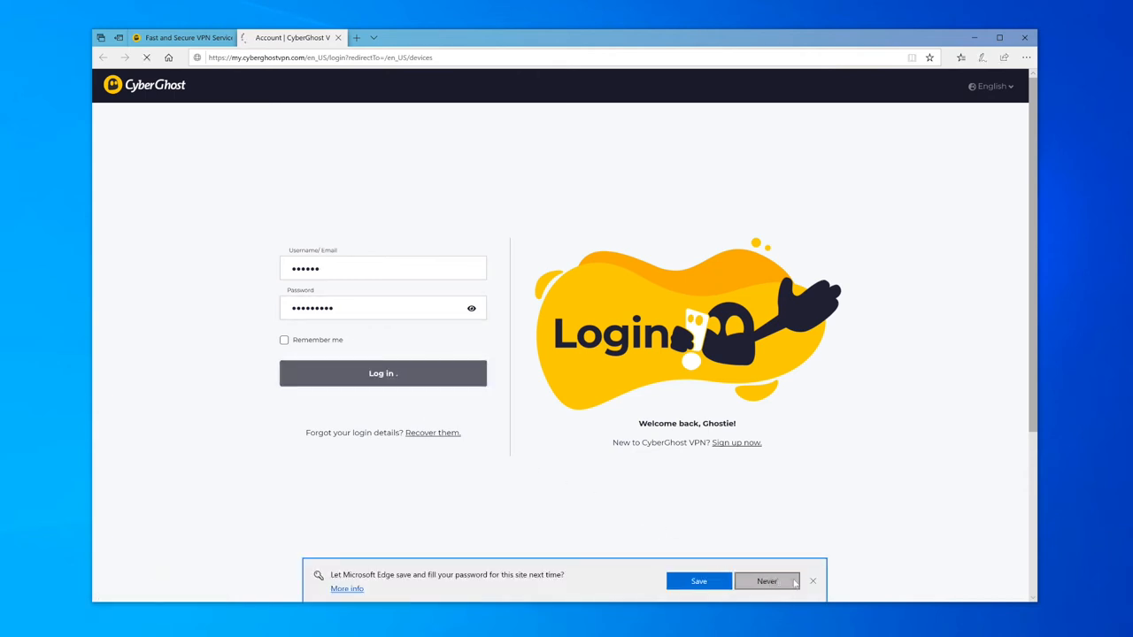
pyautogui.click(383, 372)
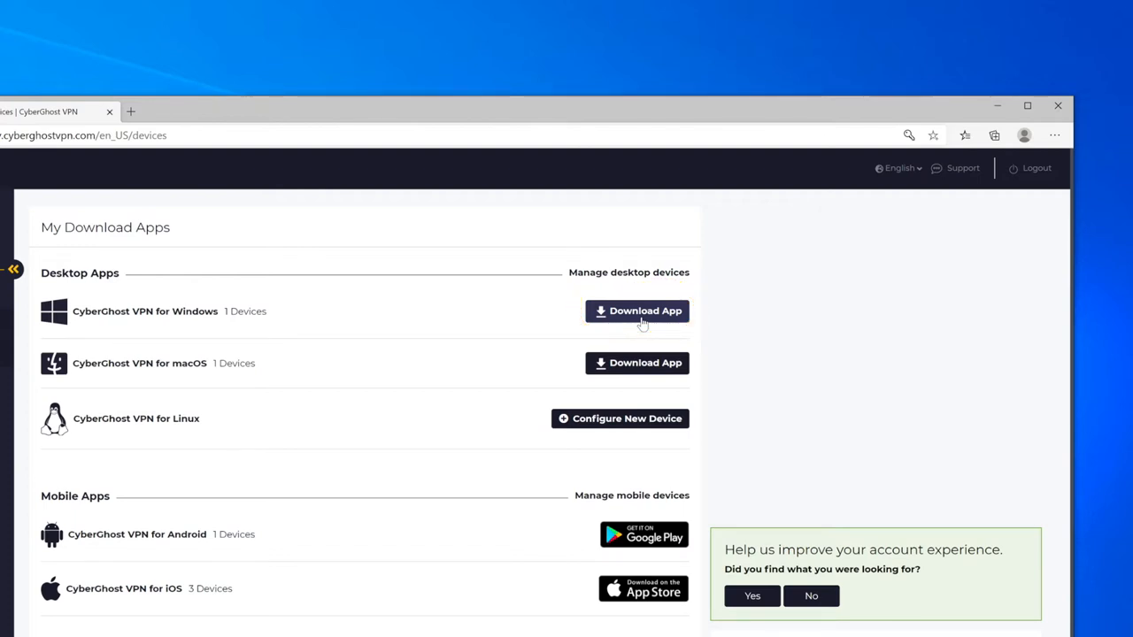
# Download the CyberGhost VPN for Windows installer, save it and run the cgsetup file
pyautogui.click(637, 311)
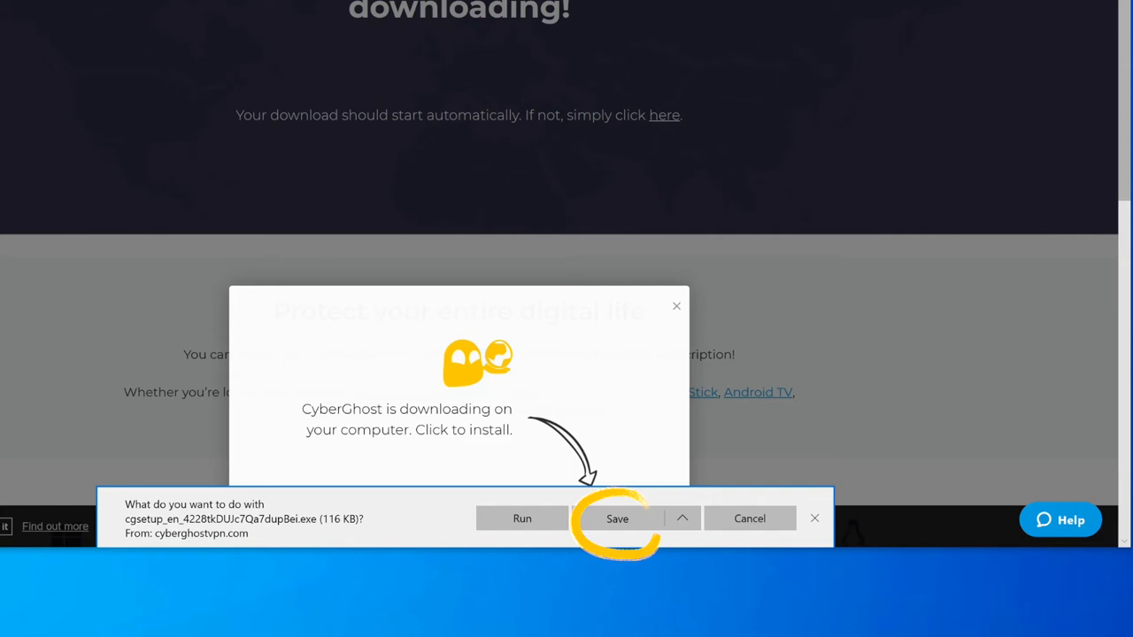
pyautogui.click(616, 517)
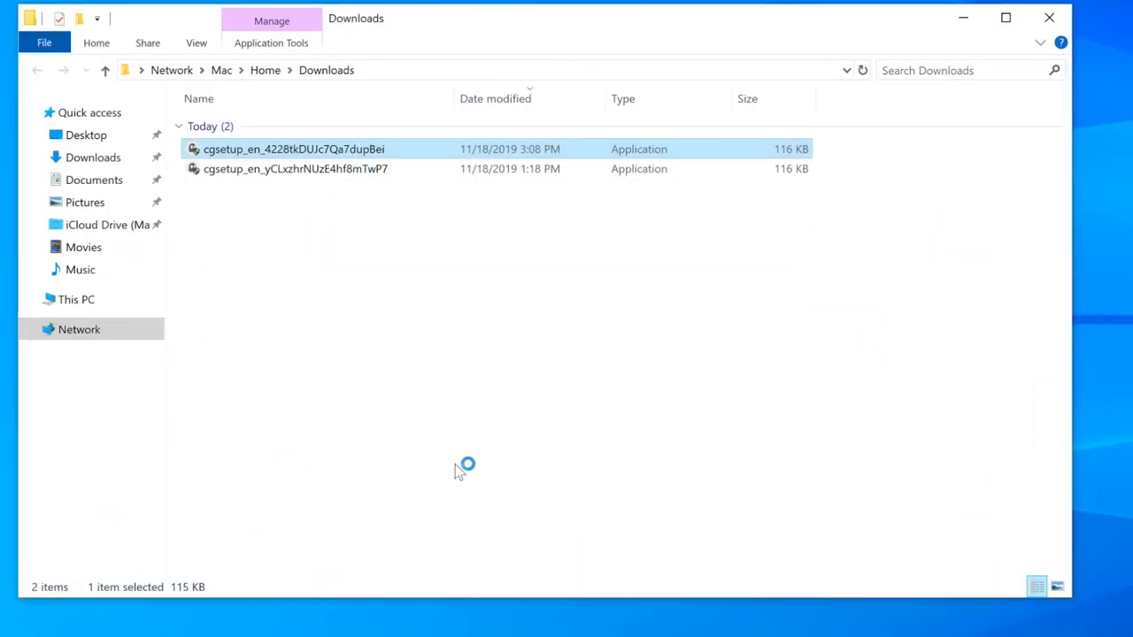
pyautogui.doubleClick(292, 149)
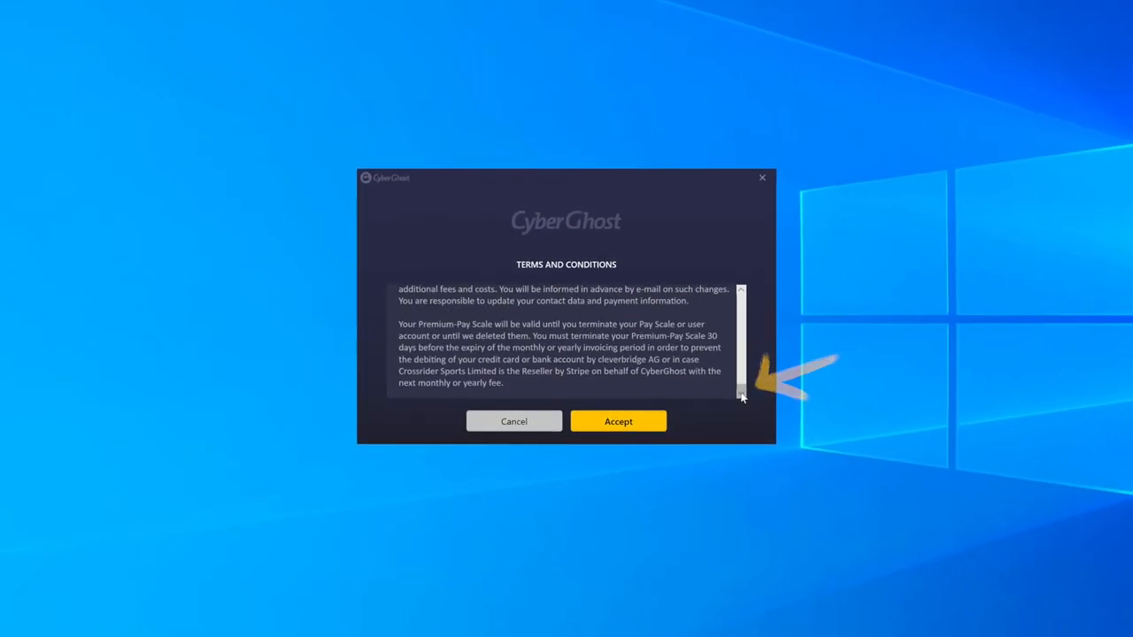
# Accept the installer's terms and conditions so installation proceeds
pyautogui.click(618, 421)
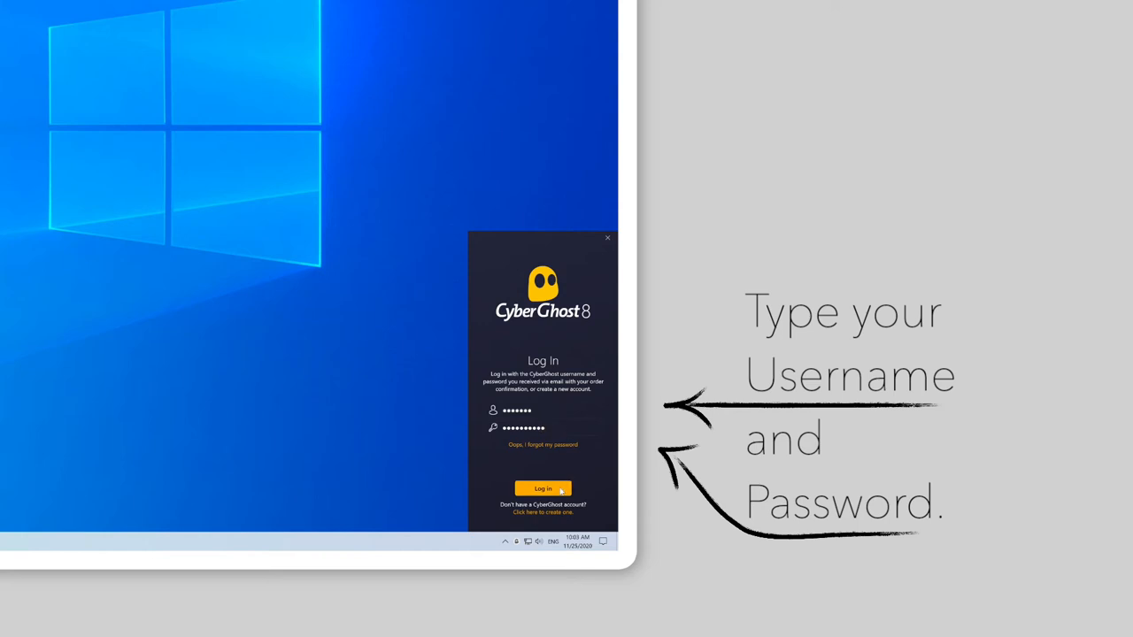
# Log into the CyberGhost app and start connecting to the Best server location
pyautogui.click(542, 489)
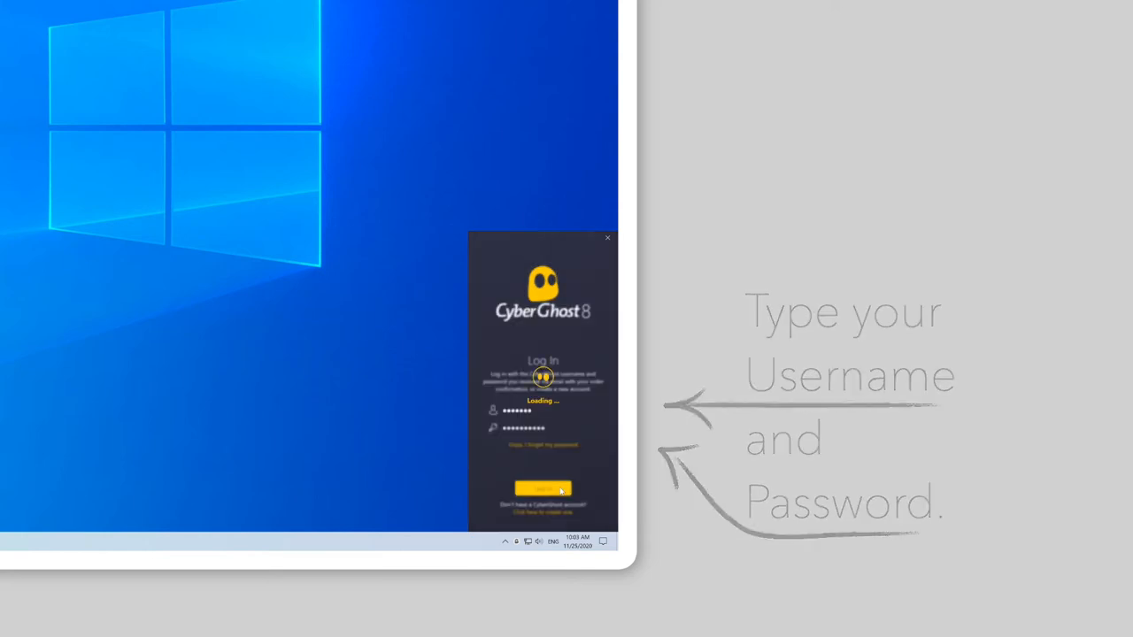
pyautogui.click(542, 489)
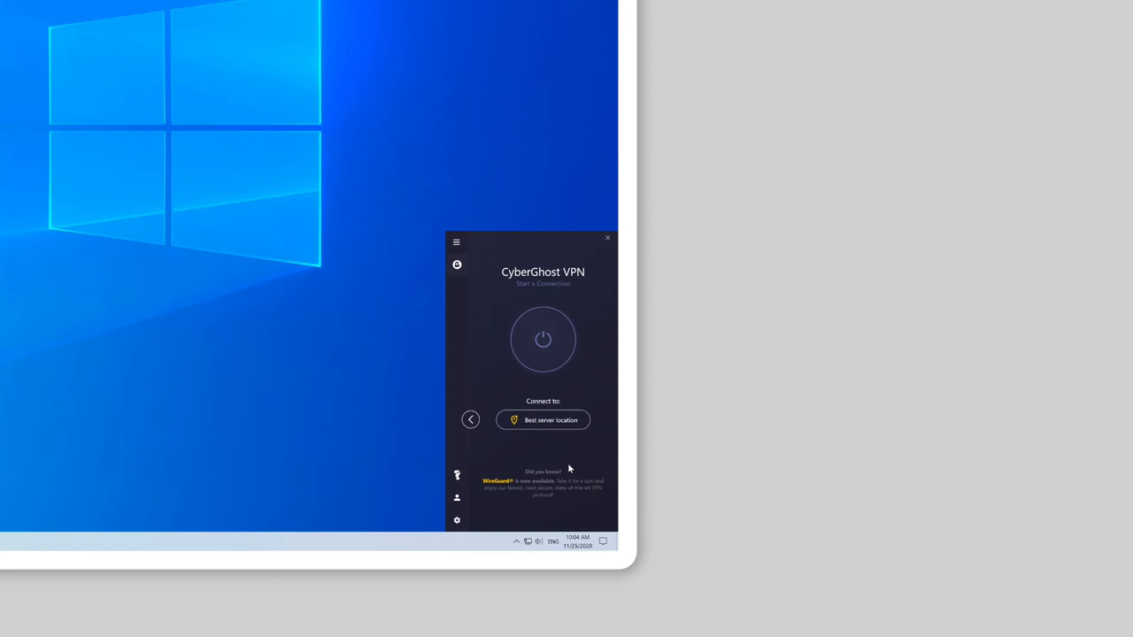
pyautogui.moveTo(569, 453)
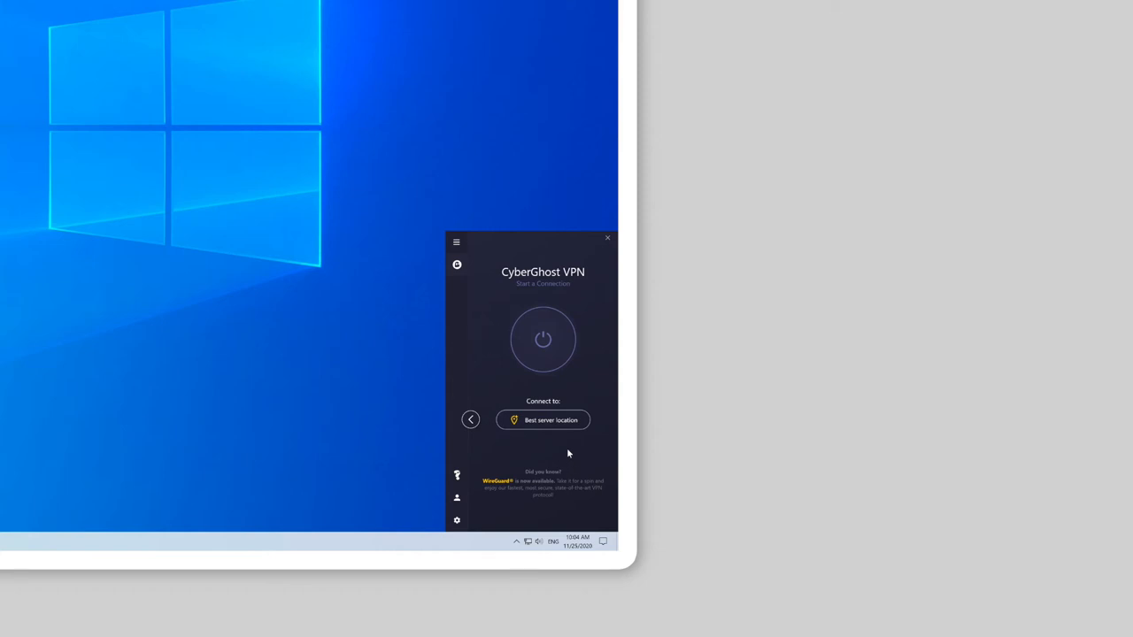
pyautogui.click(541, 340)
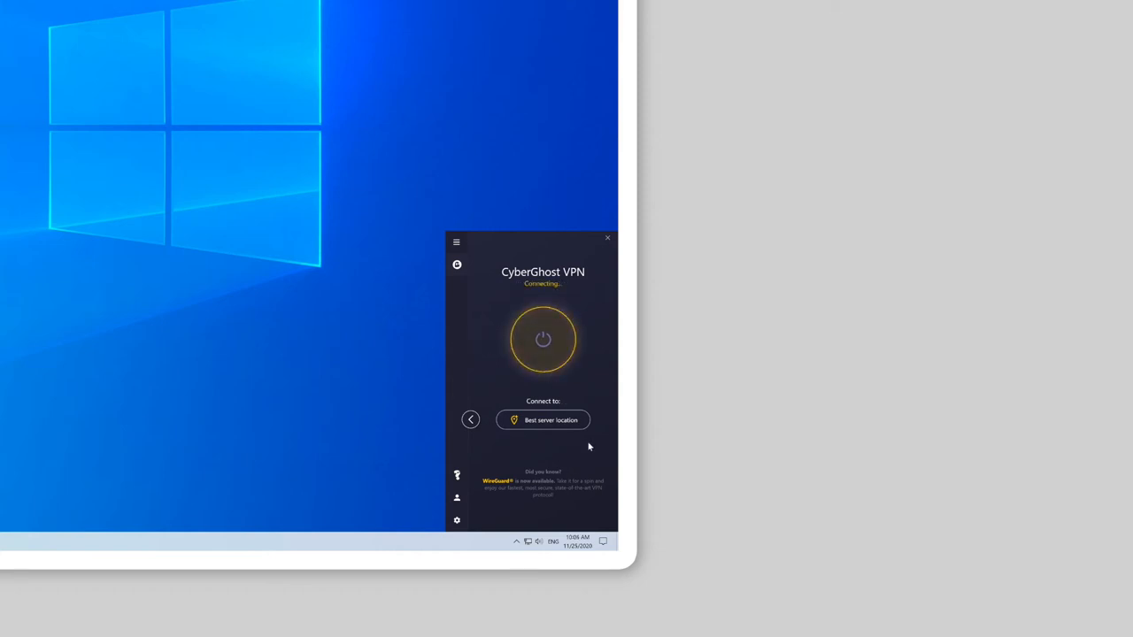